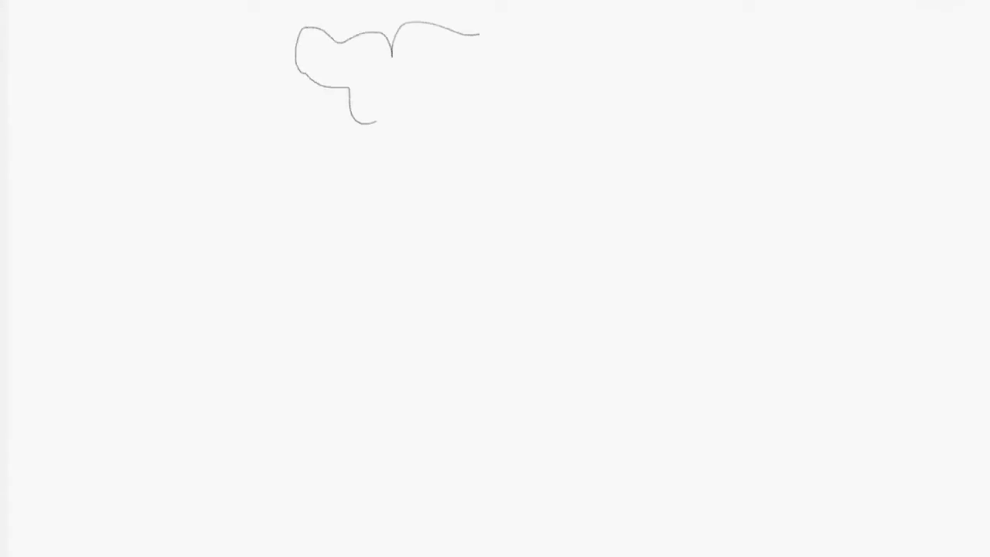
Step: Extend the wavy cloud hair outline across the top and sketch the face beneath it
left_click_drag(479, 35, 534, 170)
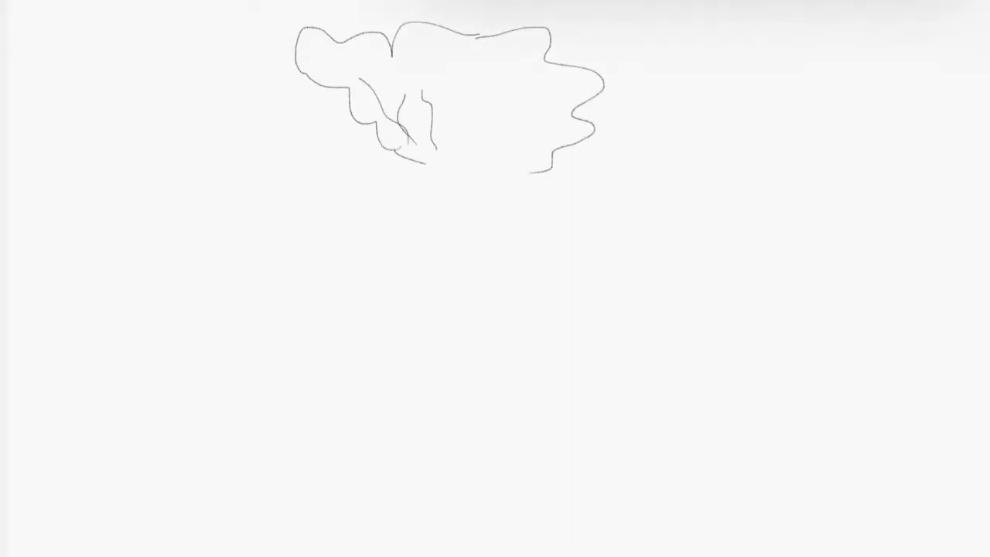
left_click_drag(424, 120, 478, 267)
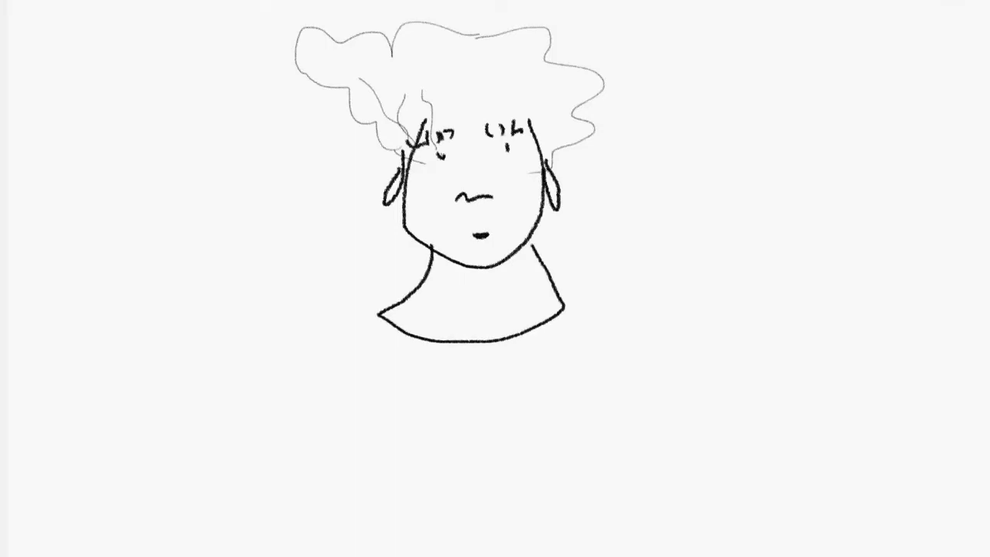
Step: Draw a wavy ruffle layer of the gown around the neckline
left_click_drag(340, 302, 665, 387)
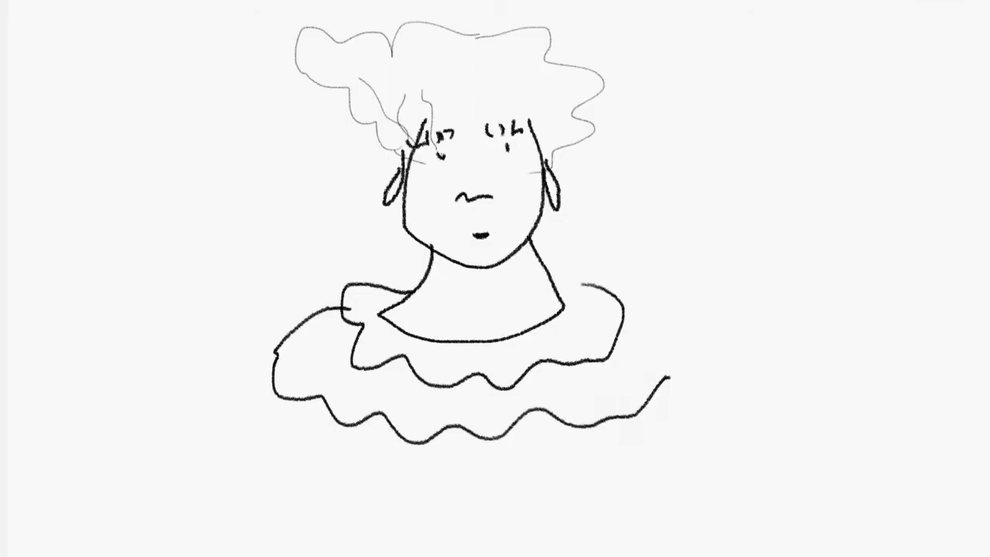